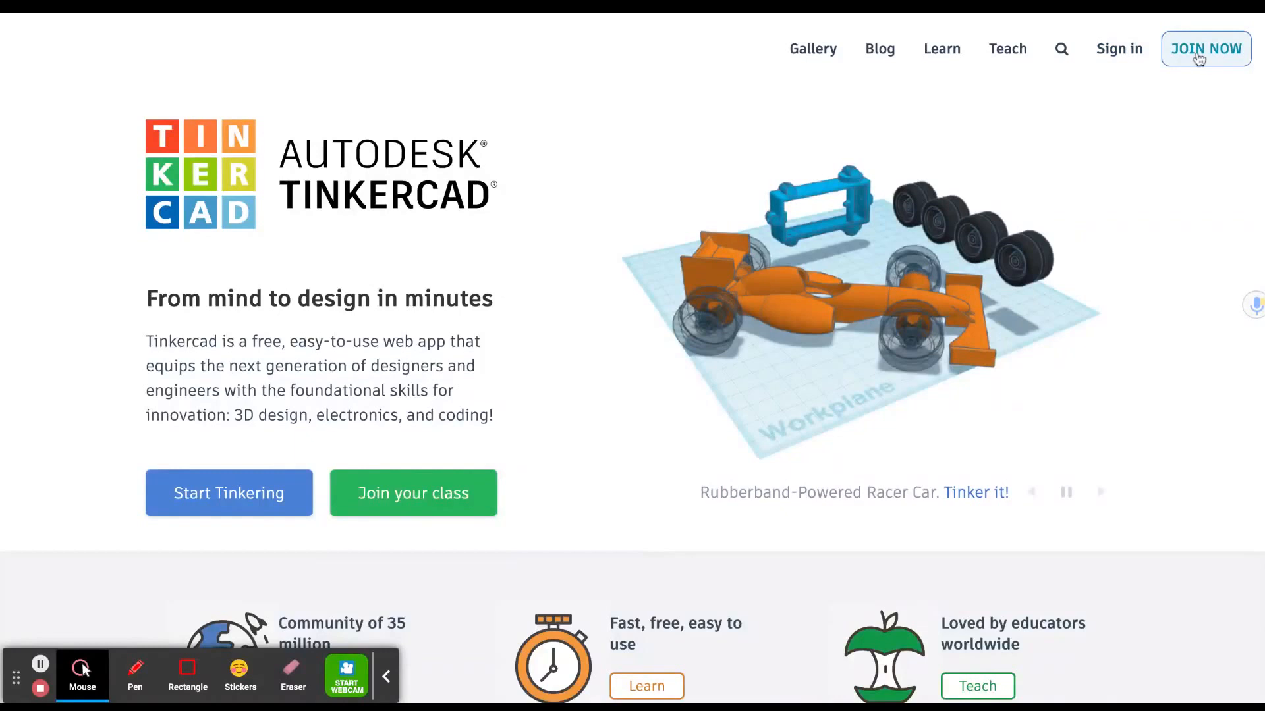
mouse_move(1198, 17)
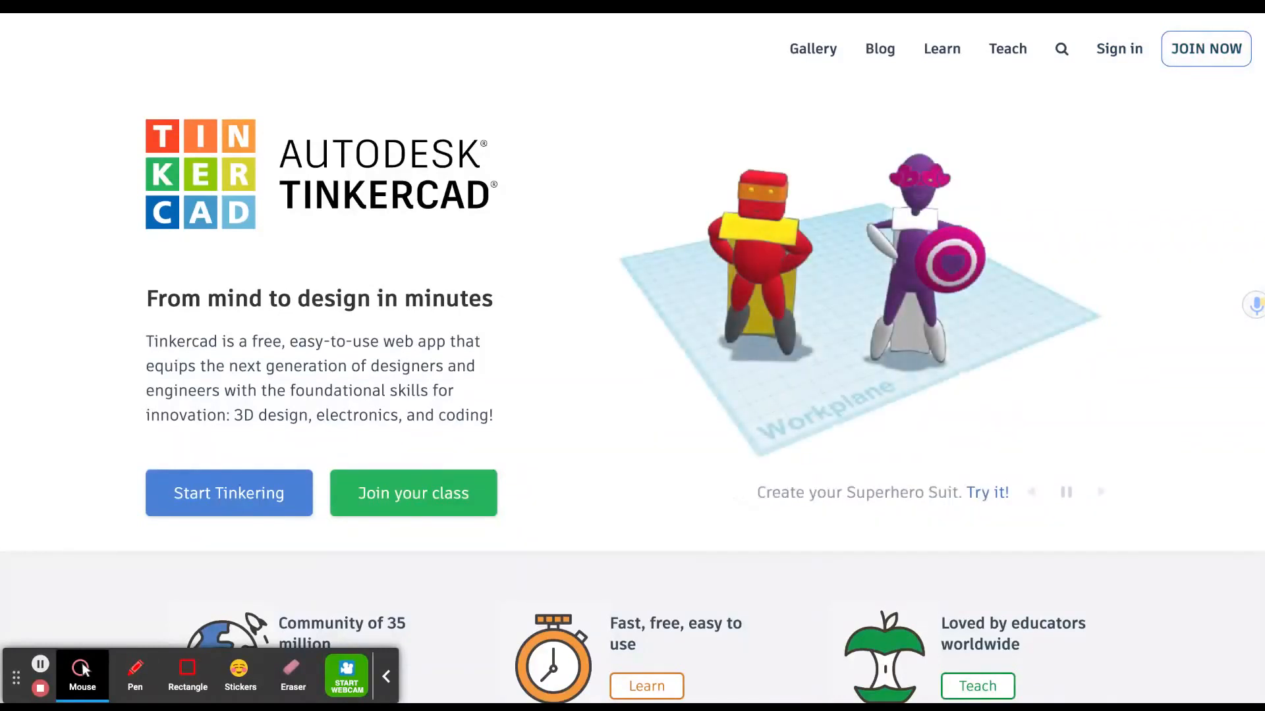
Step: Sign in with Google and scroll through the My recent designs list
click(229, 492)
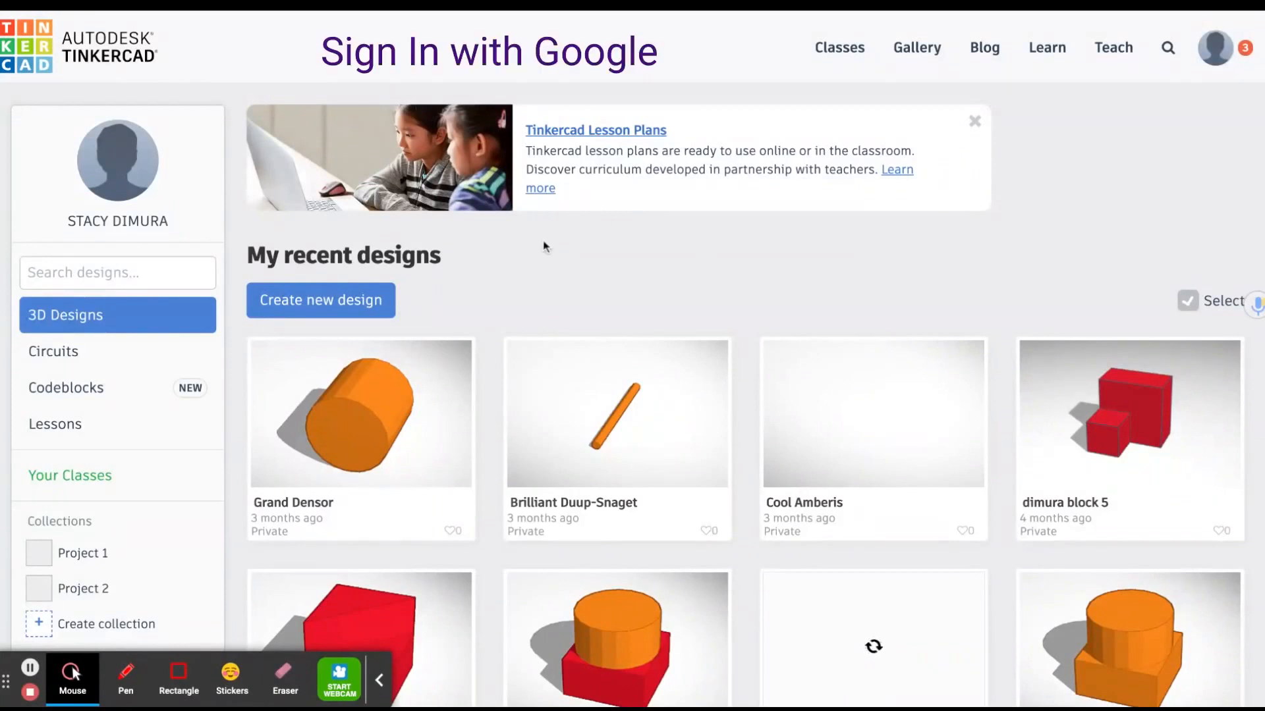
mouse_move(585, 296)
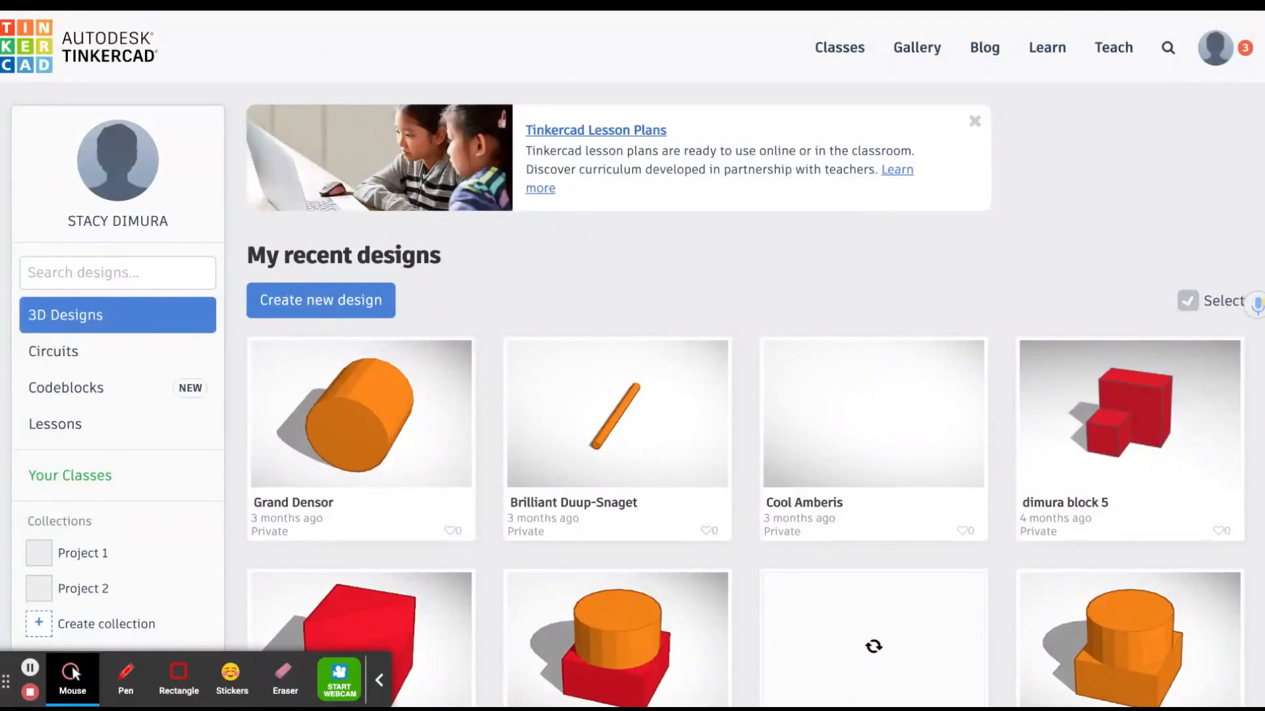
scroll(down, 3)
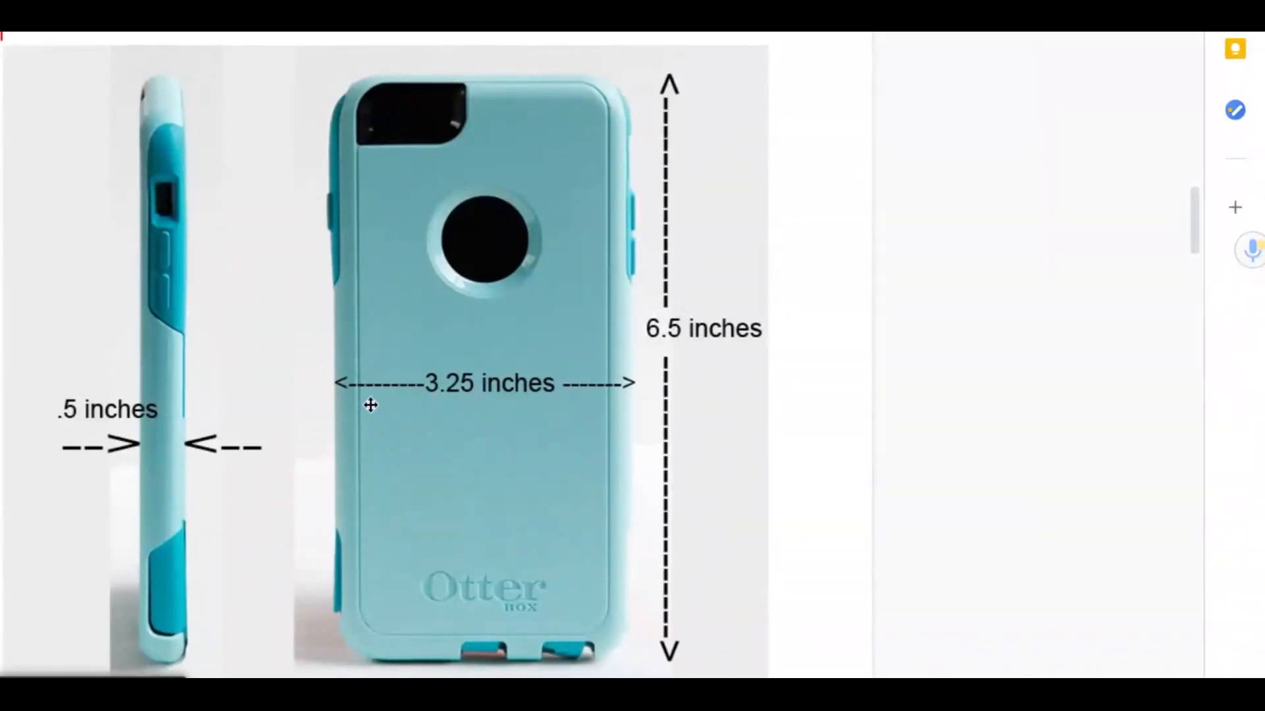
mouse_move(499, 422)
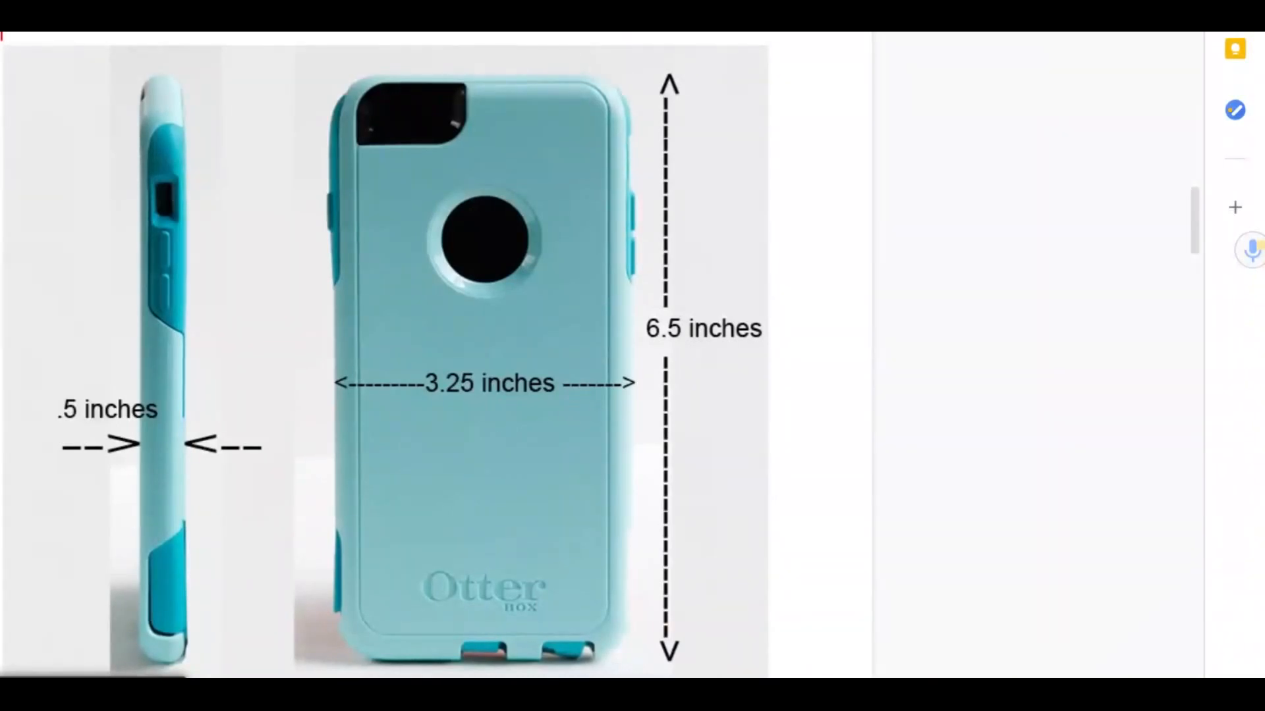
mouse_move(112, 455)
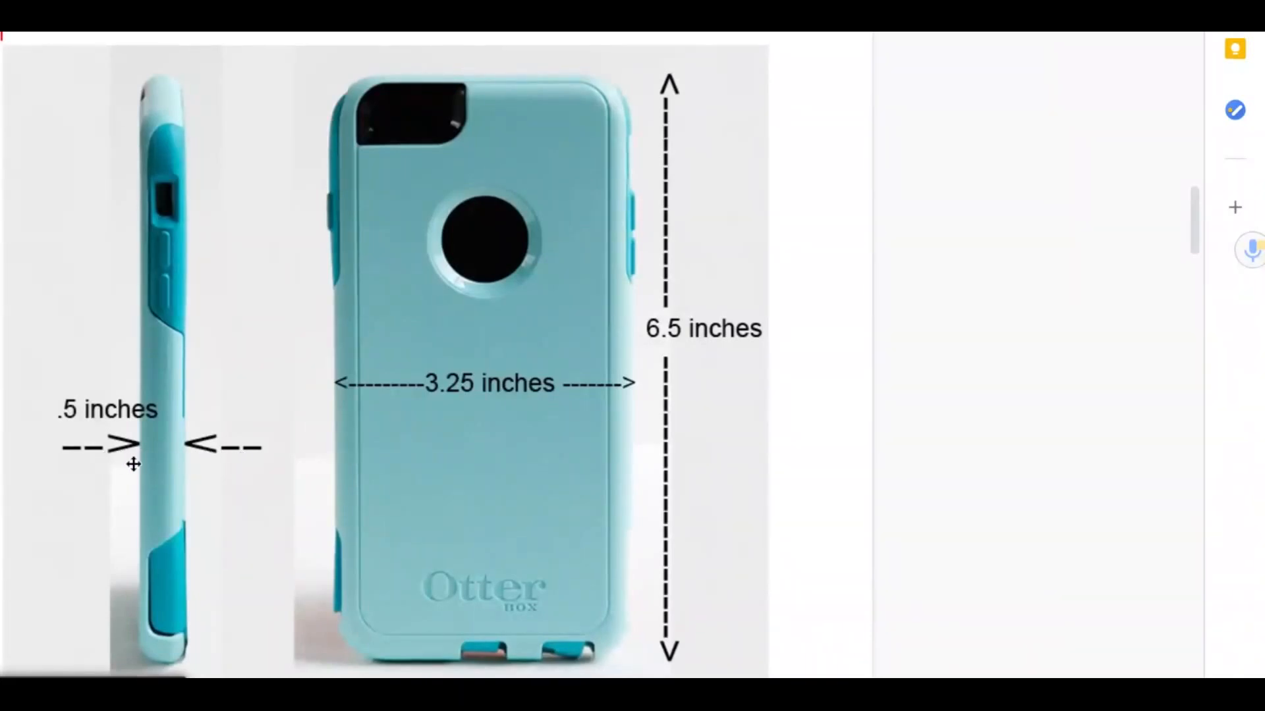
mouse_move(184, 468)
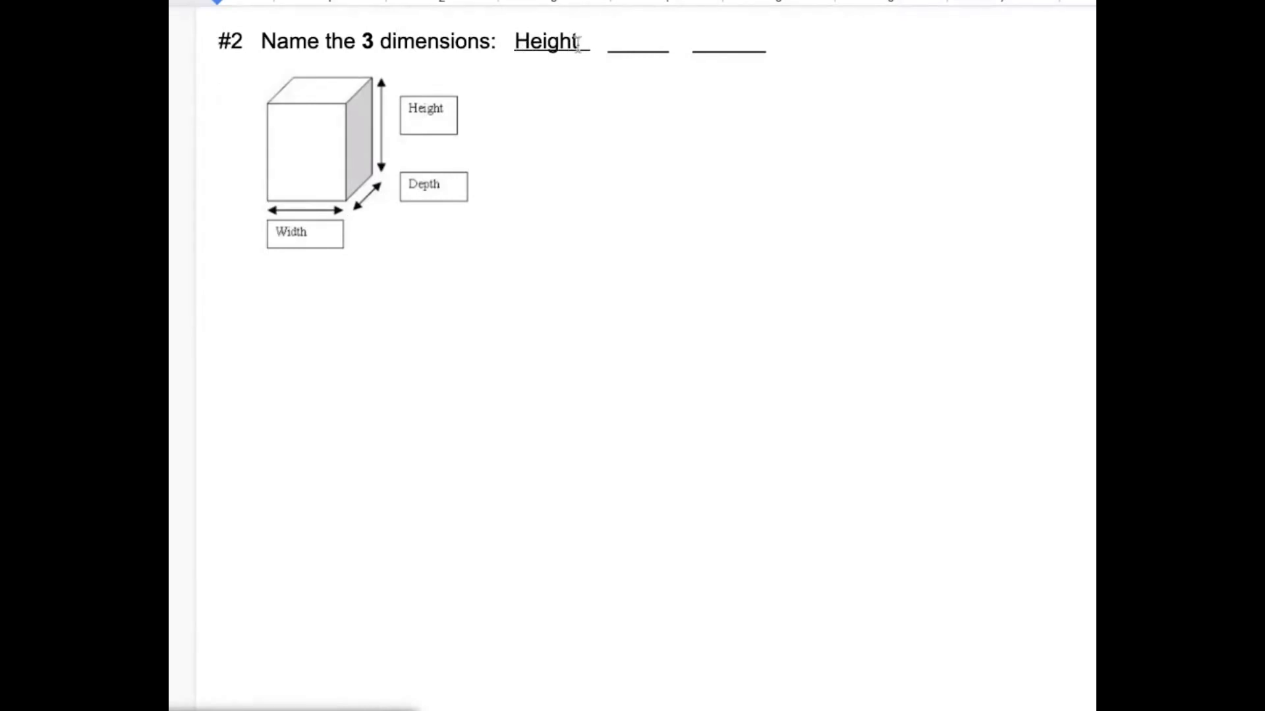
Step: Scroll the worksheet down to question #2 about the box's three dimensions
scroll(down, 3)
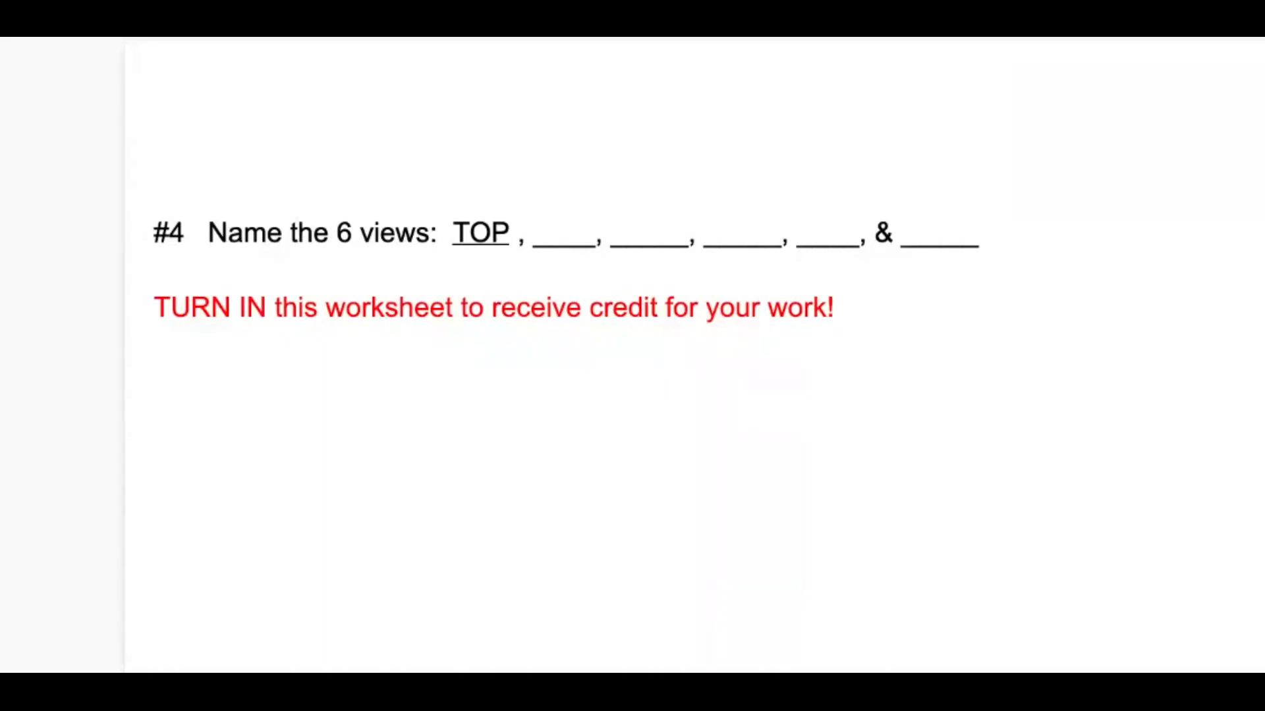
Step: Scroll to question #4 to show the blanks following TOP
scroll(down, 3)
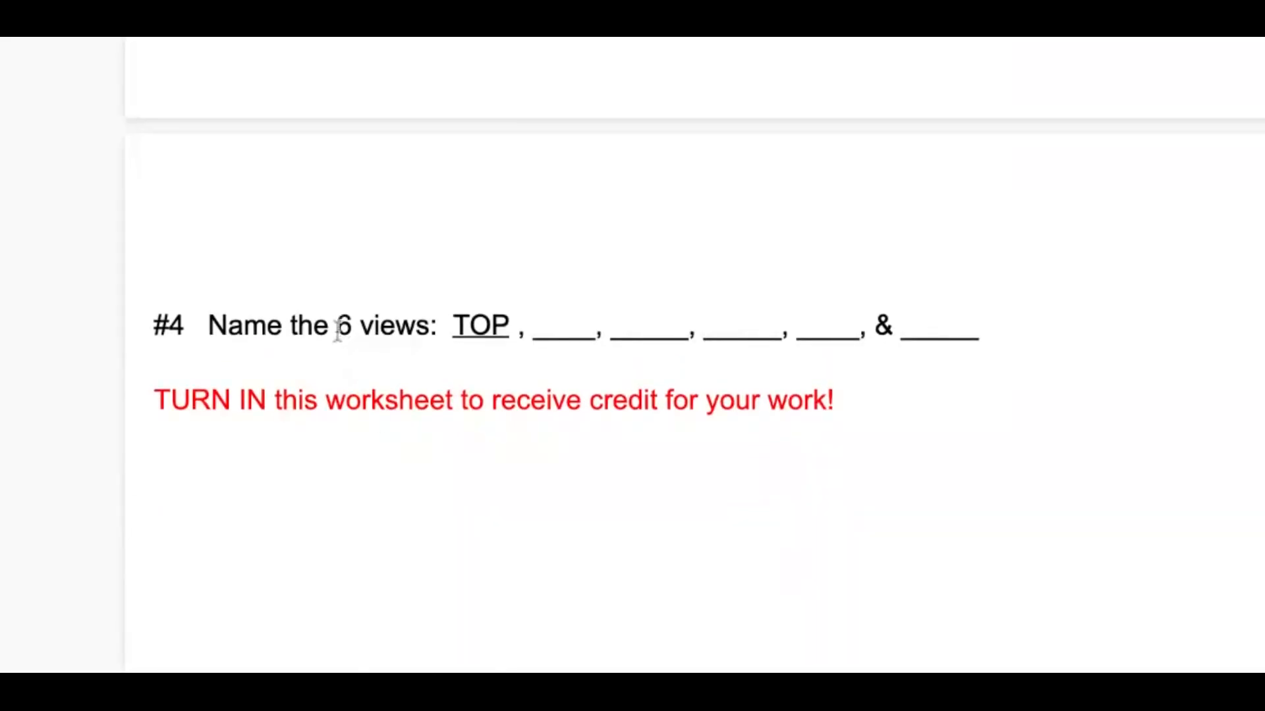
mouse_move(456, 334)
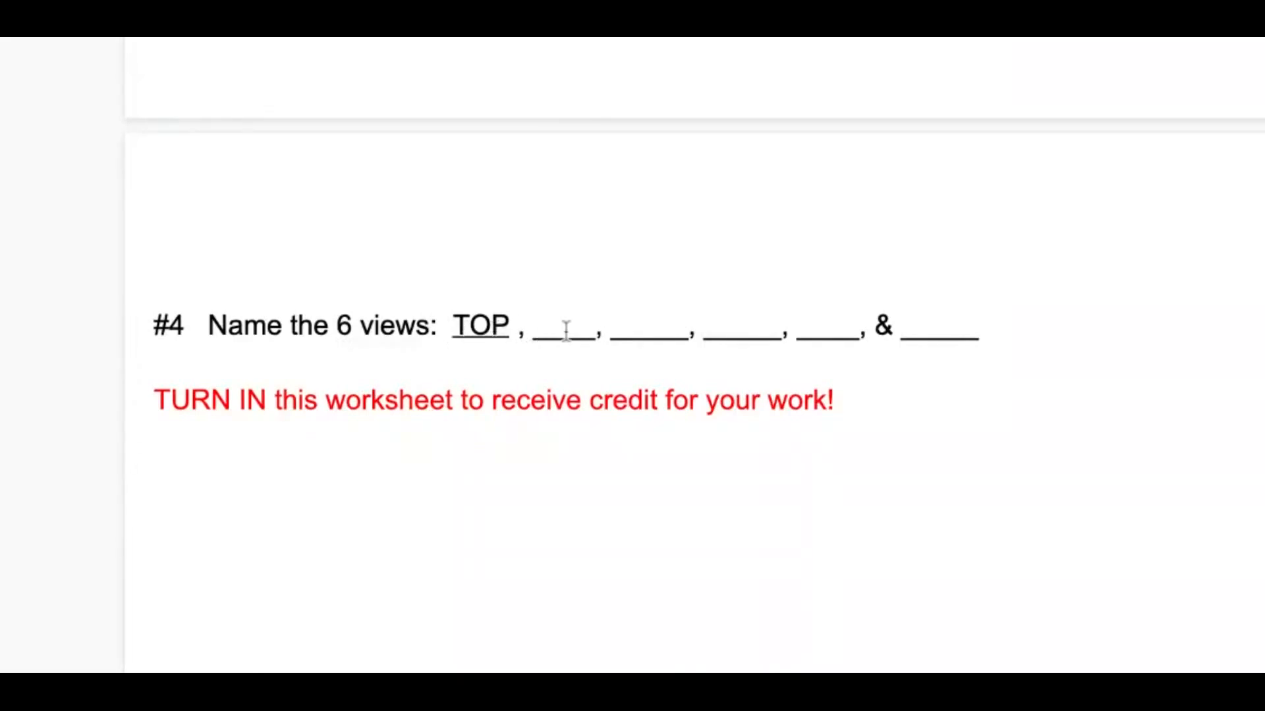
mouse_move(672, 467)
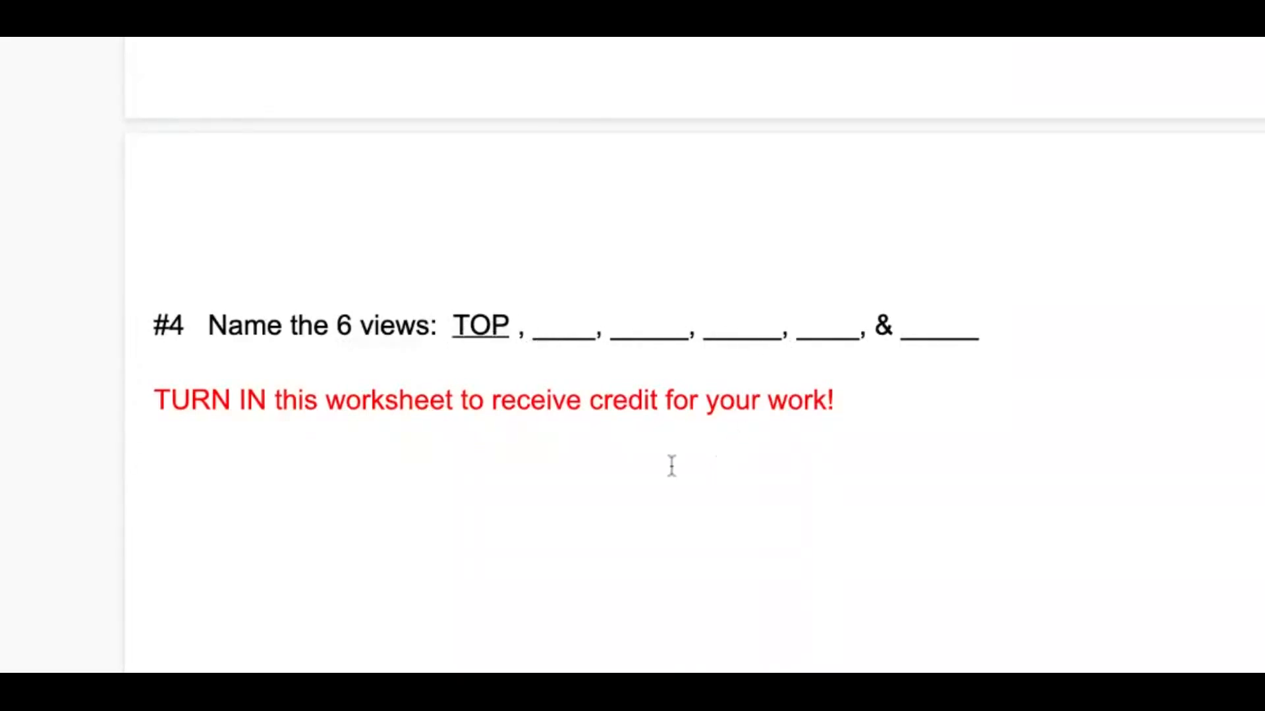